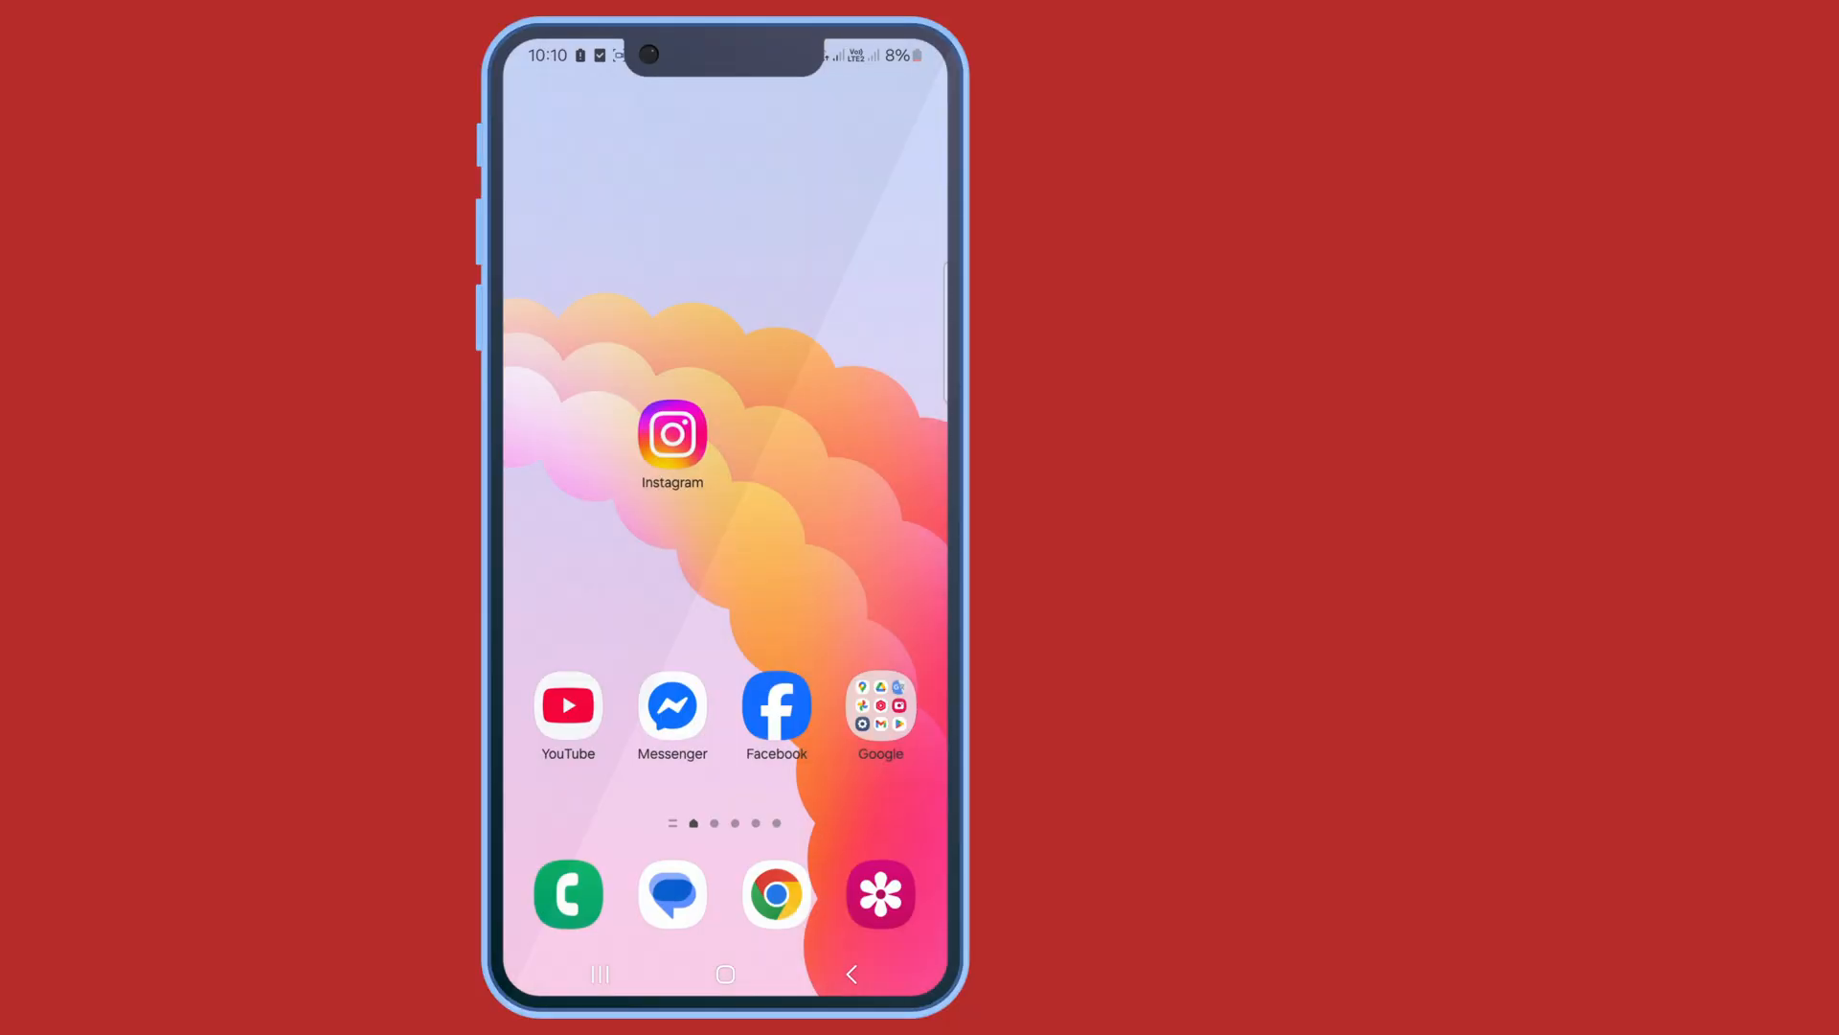
# Open Settings from the Google folder on the home screen.
pyautogui.click(879, 704)
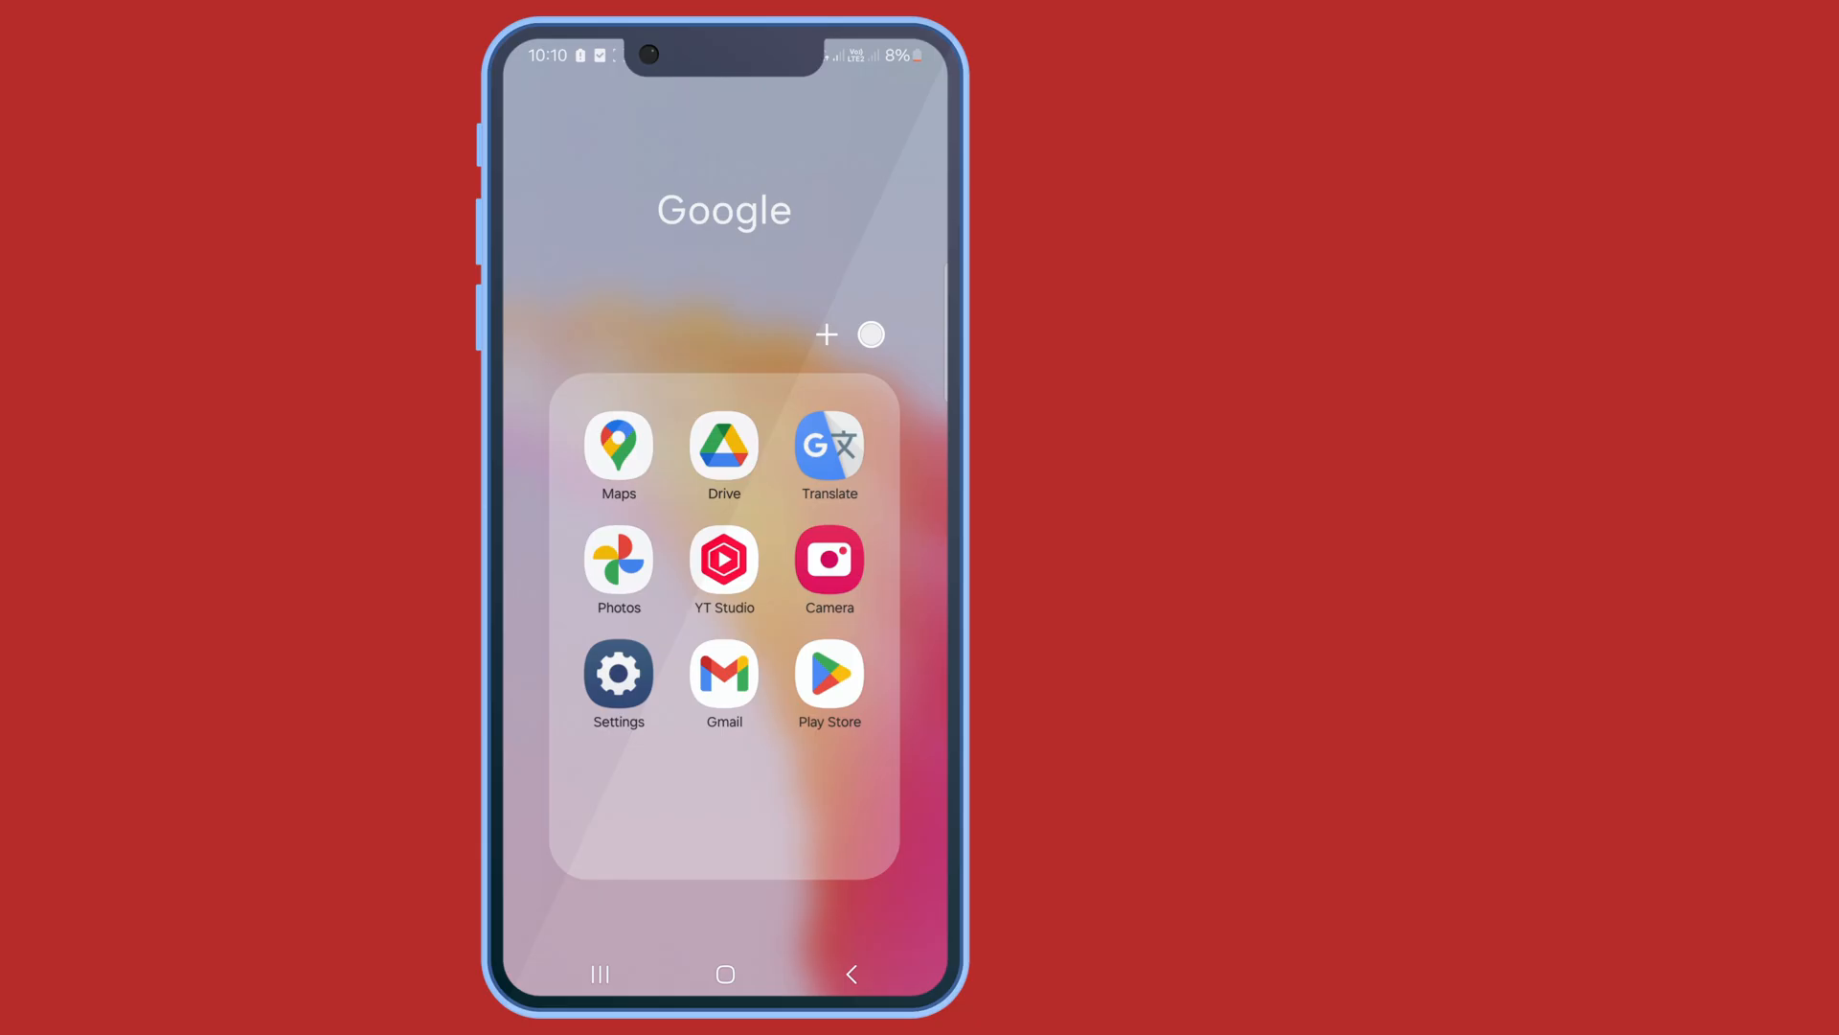
pyautogui.click(618, 675)
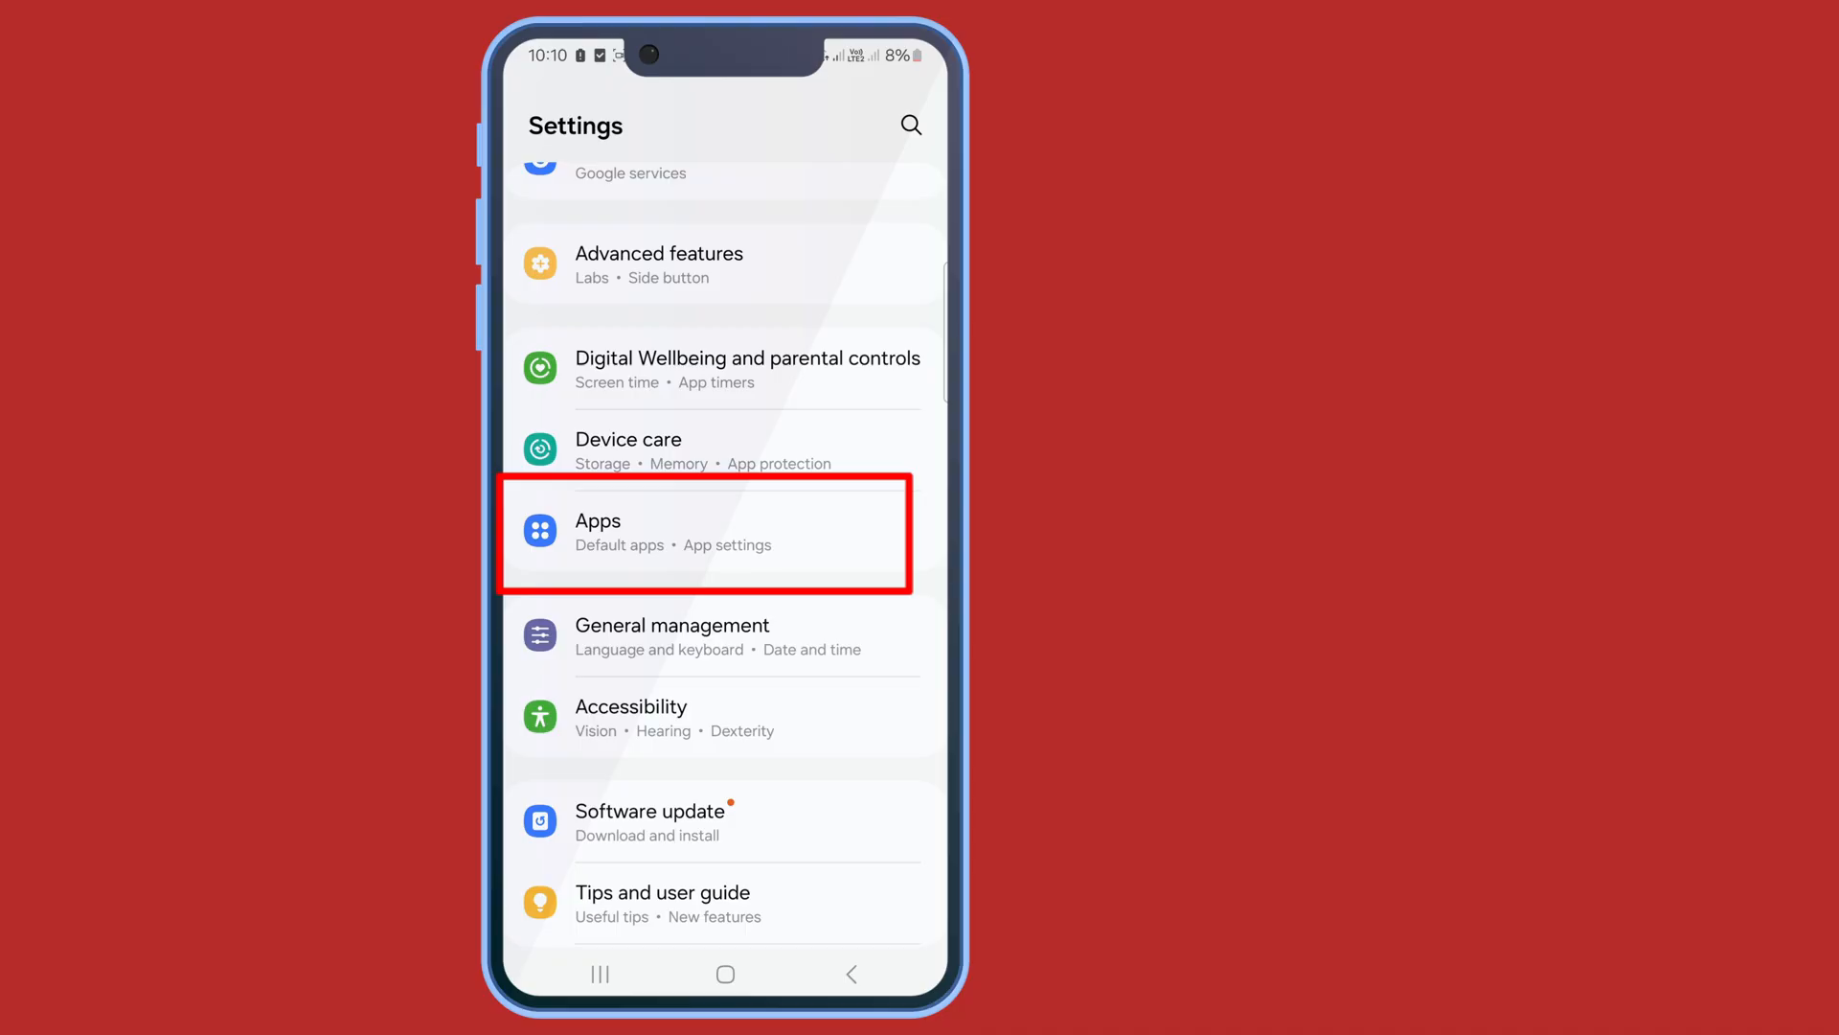
# Search the Apps list for 'ins' and open Instagram's app info page.
pyautogui.click(704, 532)
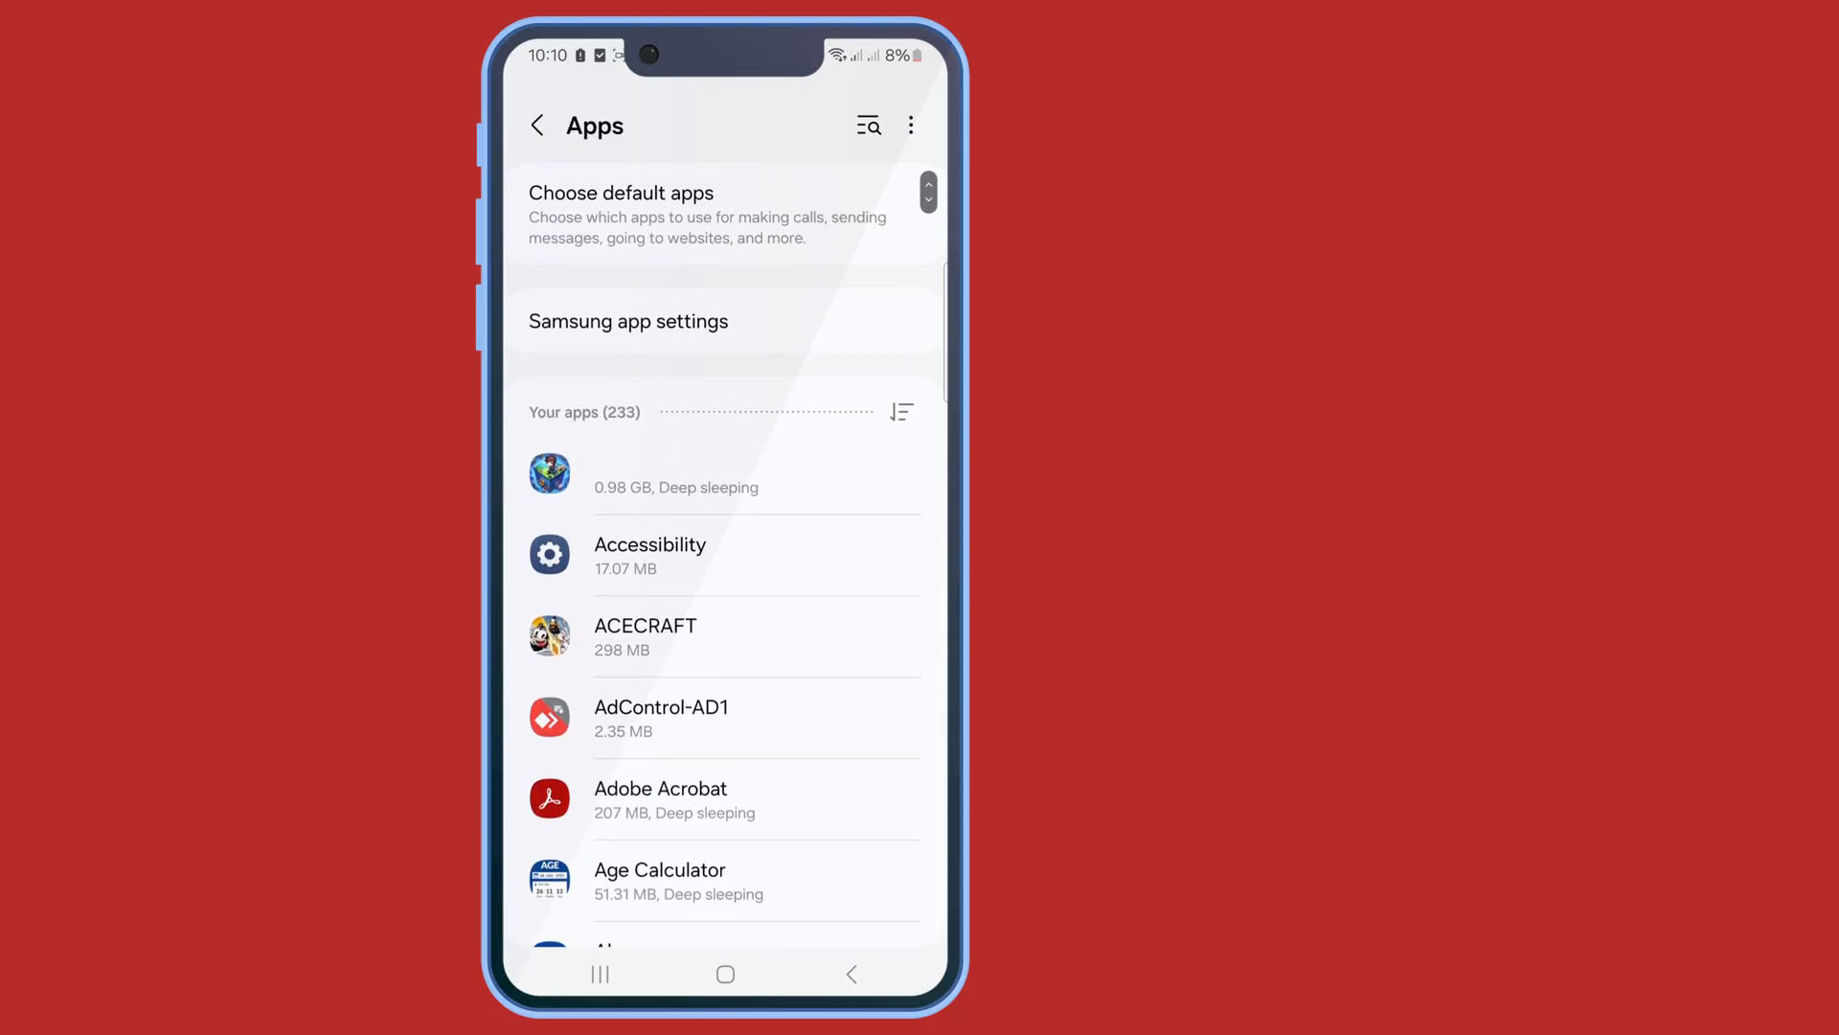
pyautogui.write('in')
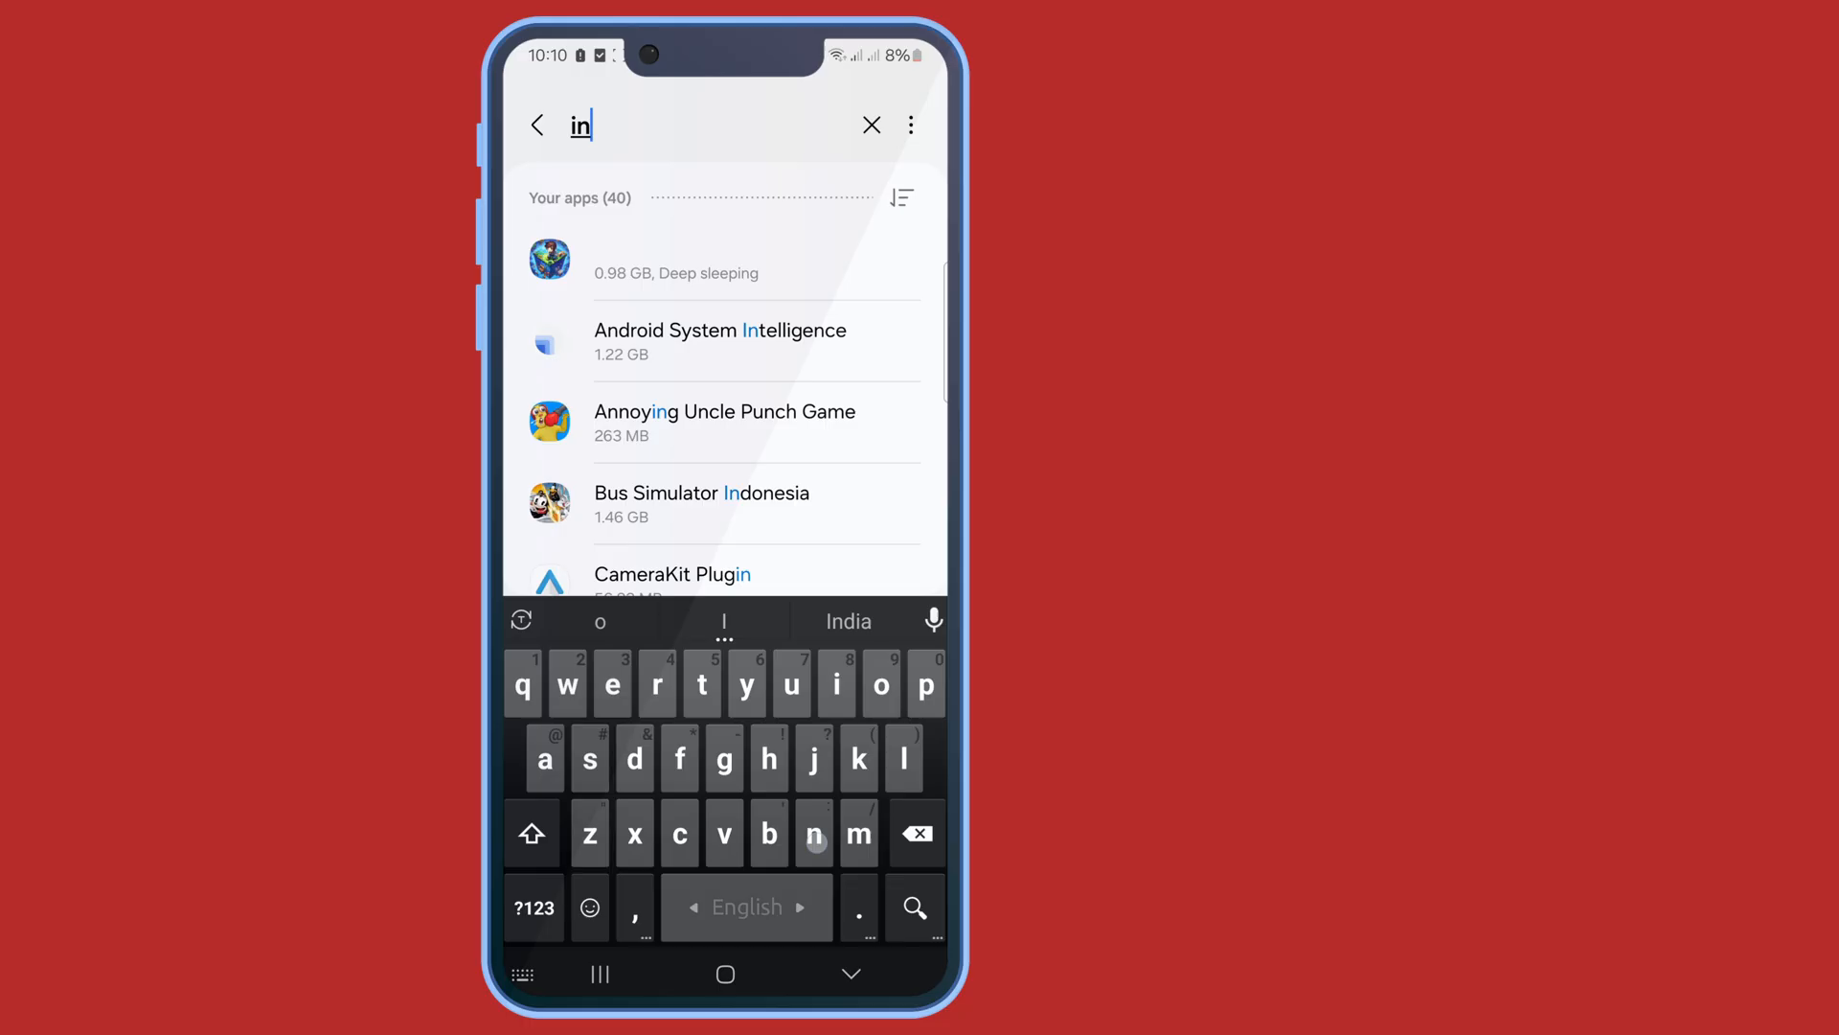
pyautogui.write('s')
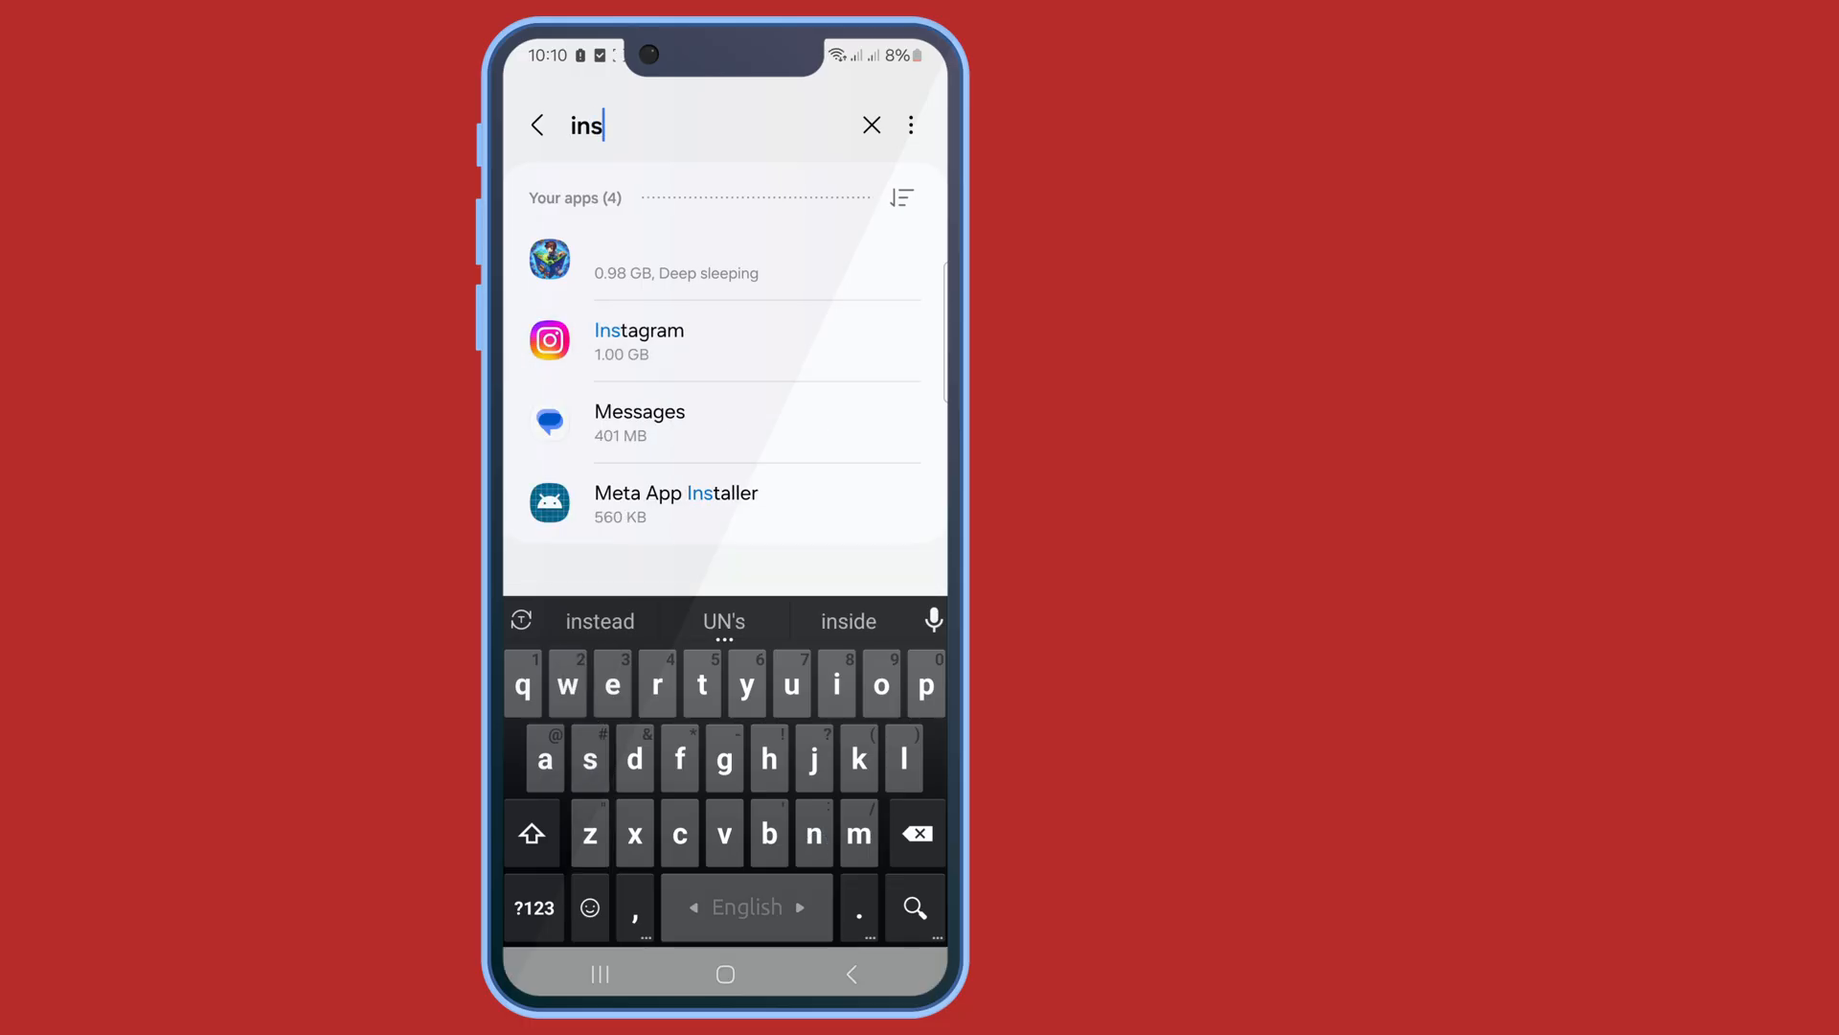
pyautogui.click(639, 340)
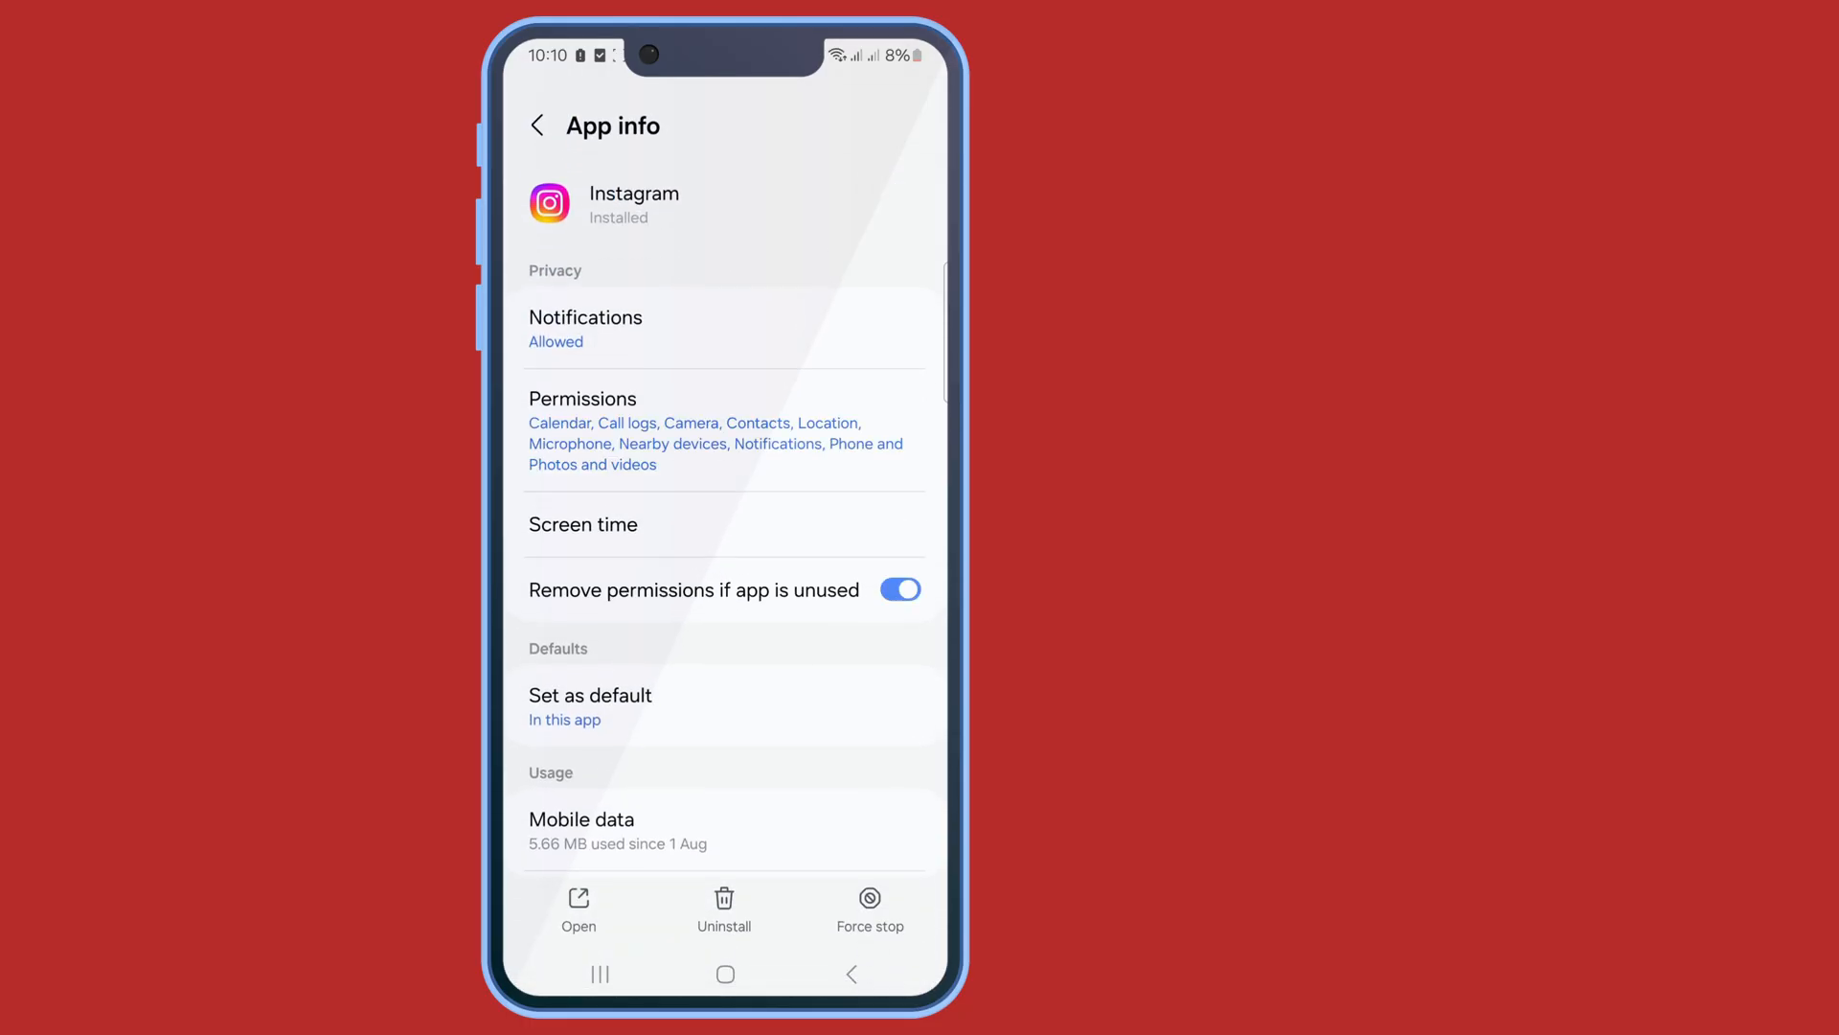
# Clear Instagram's cache to 0 B, delete its app data, and go back.
pyautogui.scroll(-3)
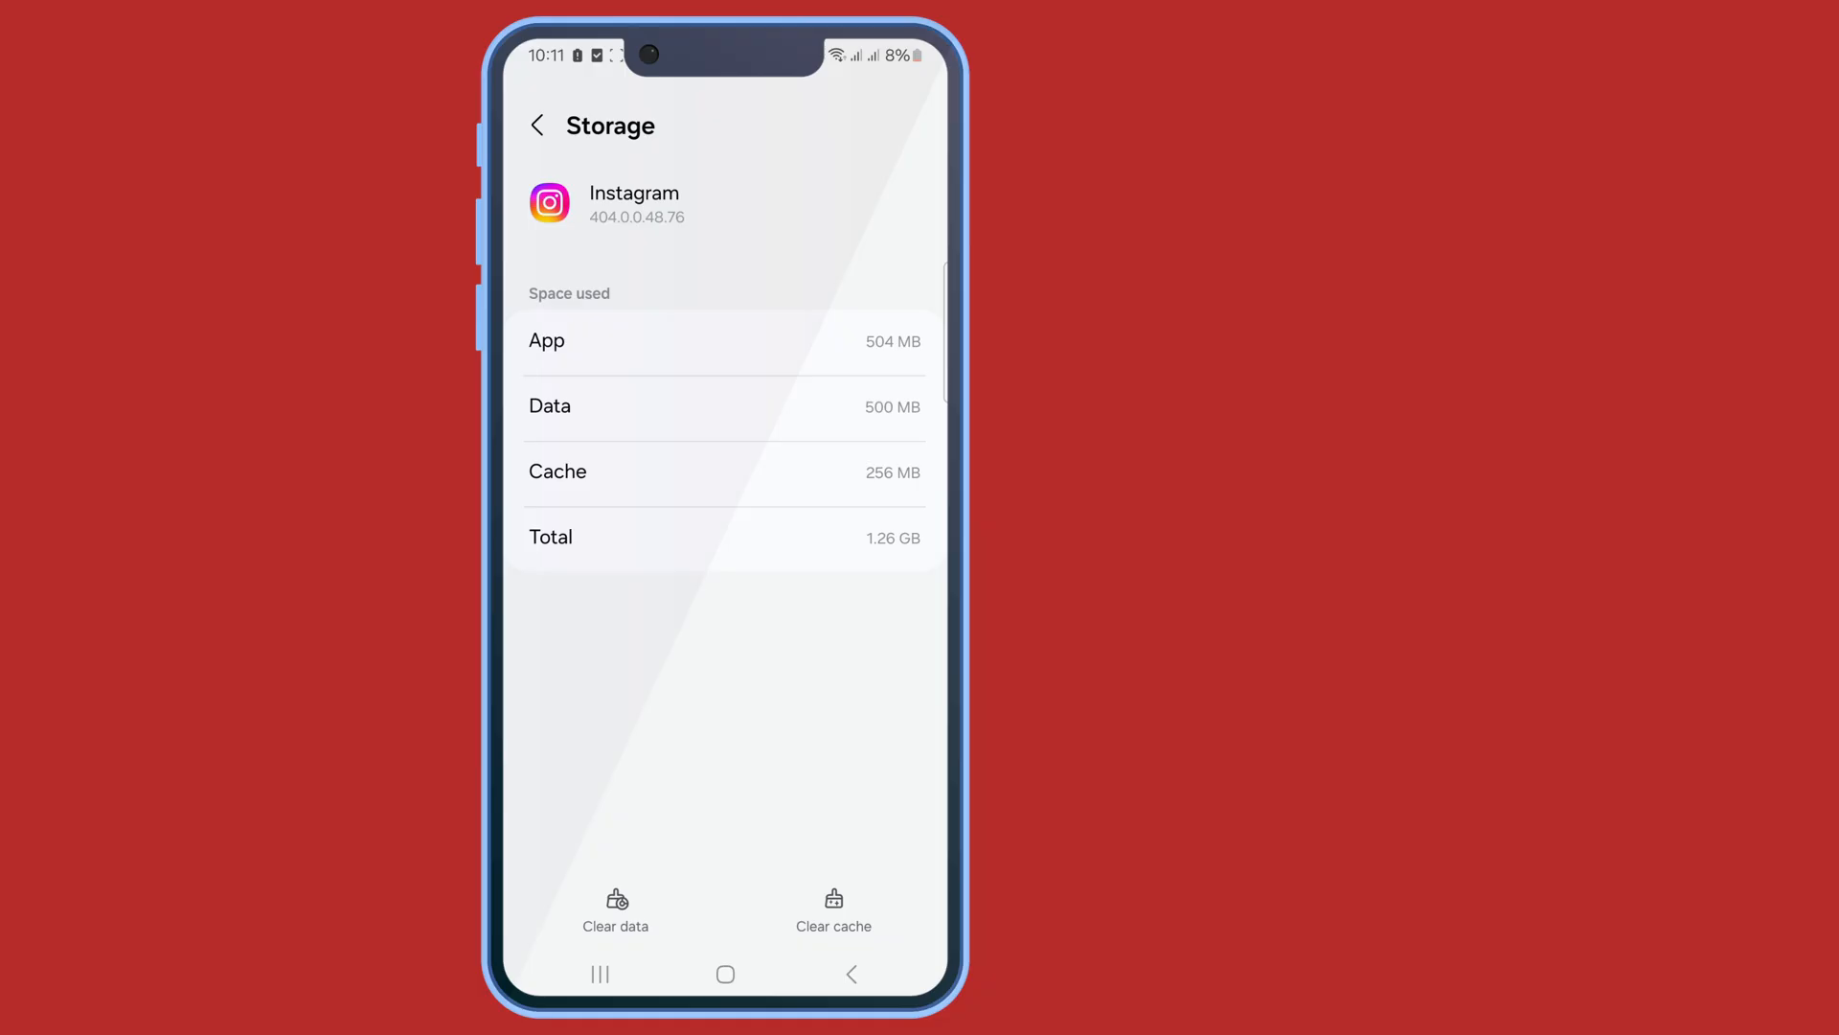
pyautogui.click(616, 904)
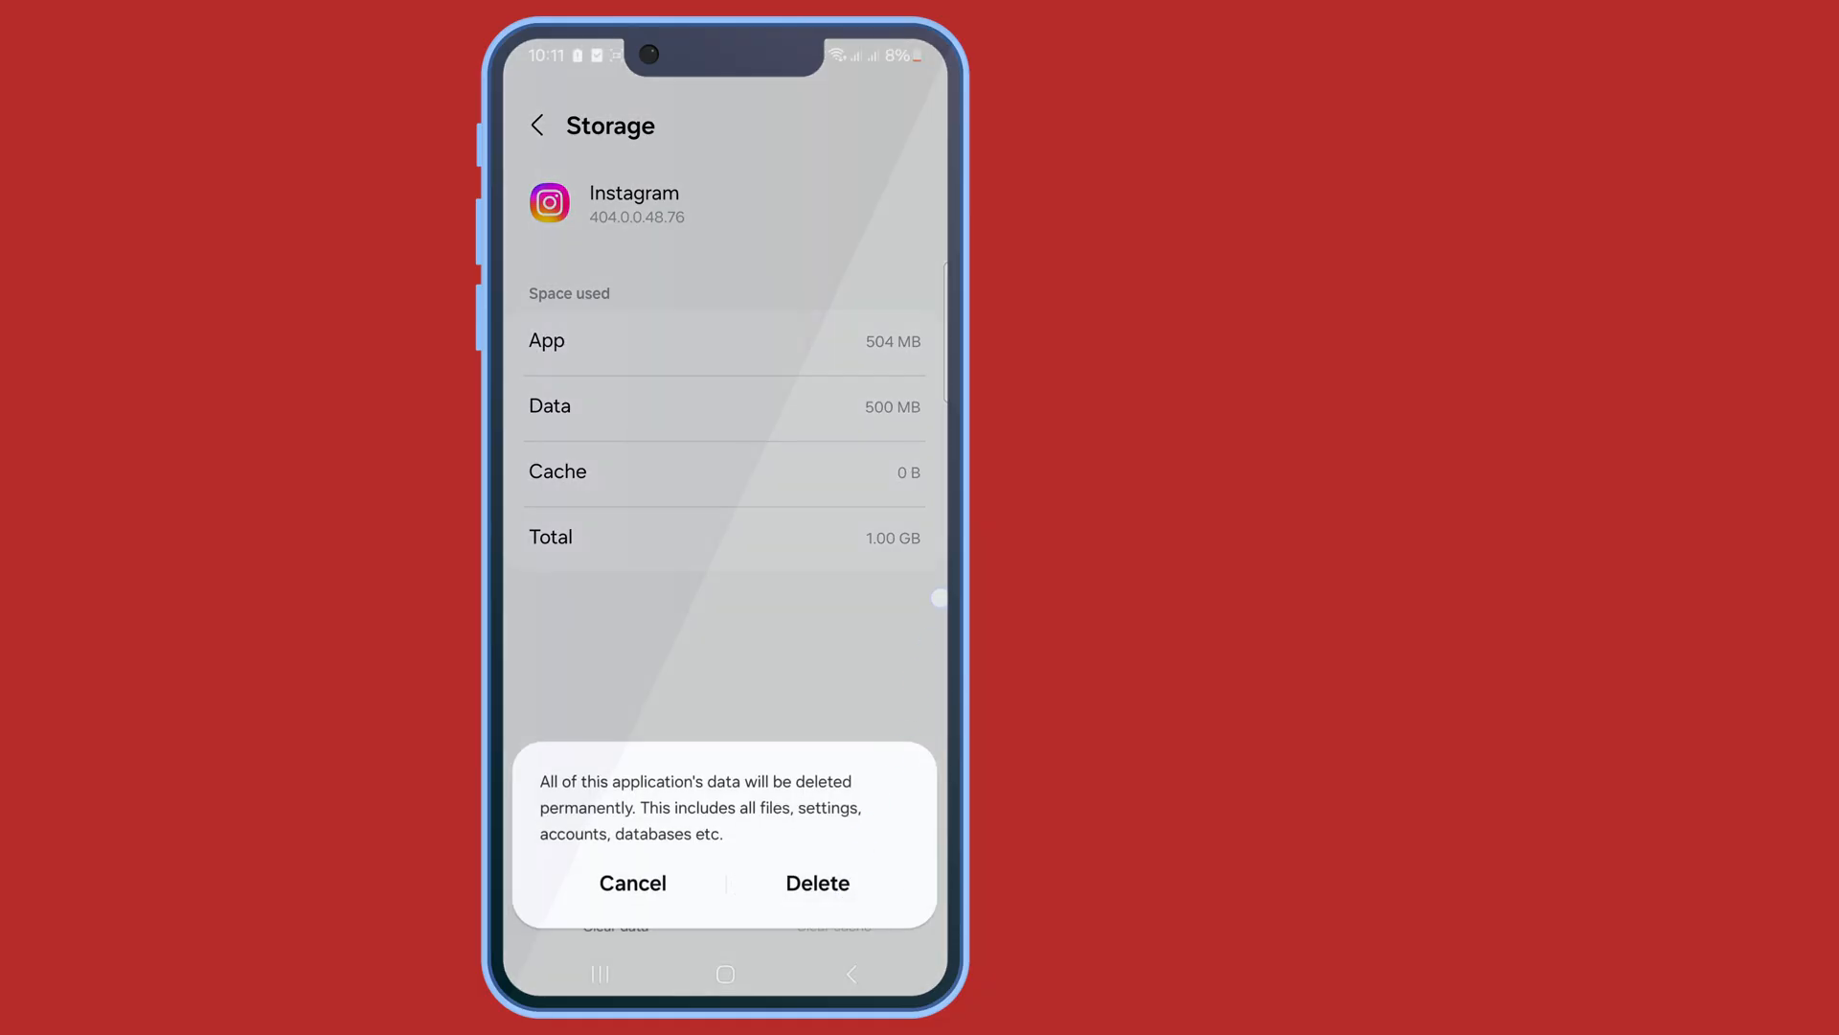
pyautogui.click(632, 883)
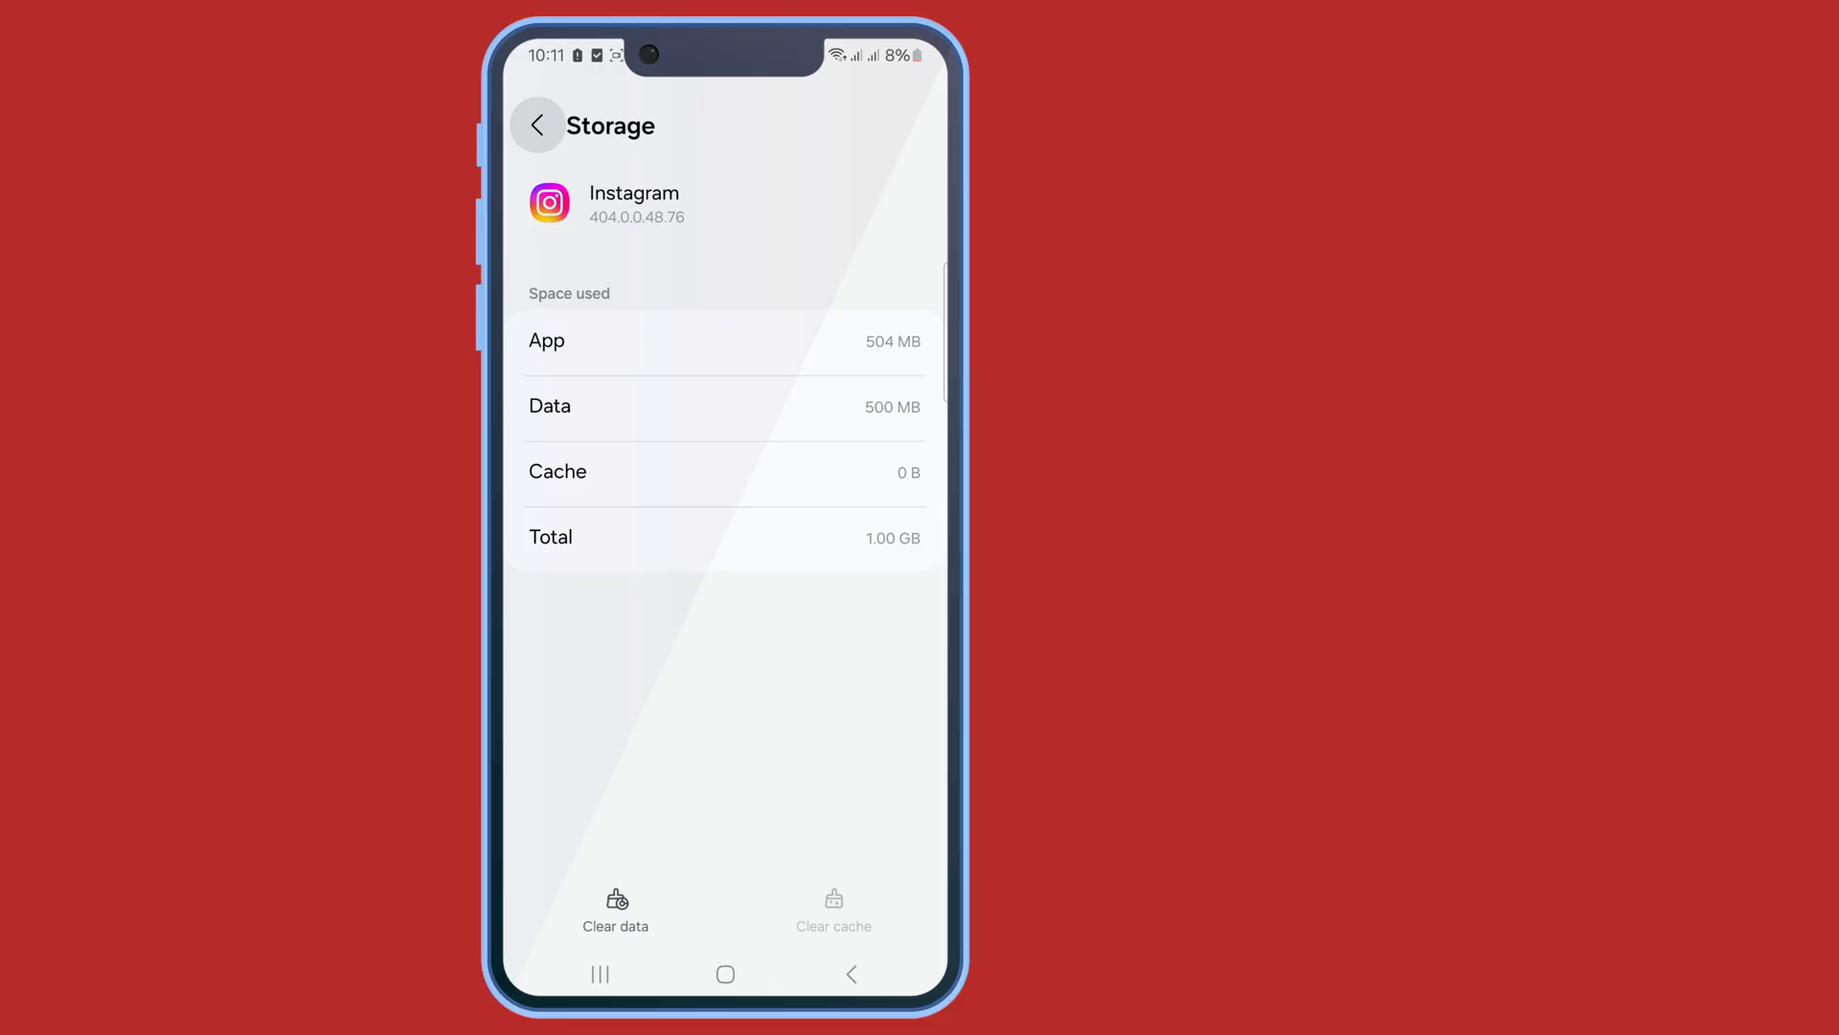
pyautogui.click(538, 125)
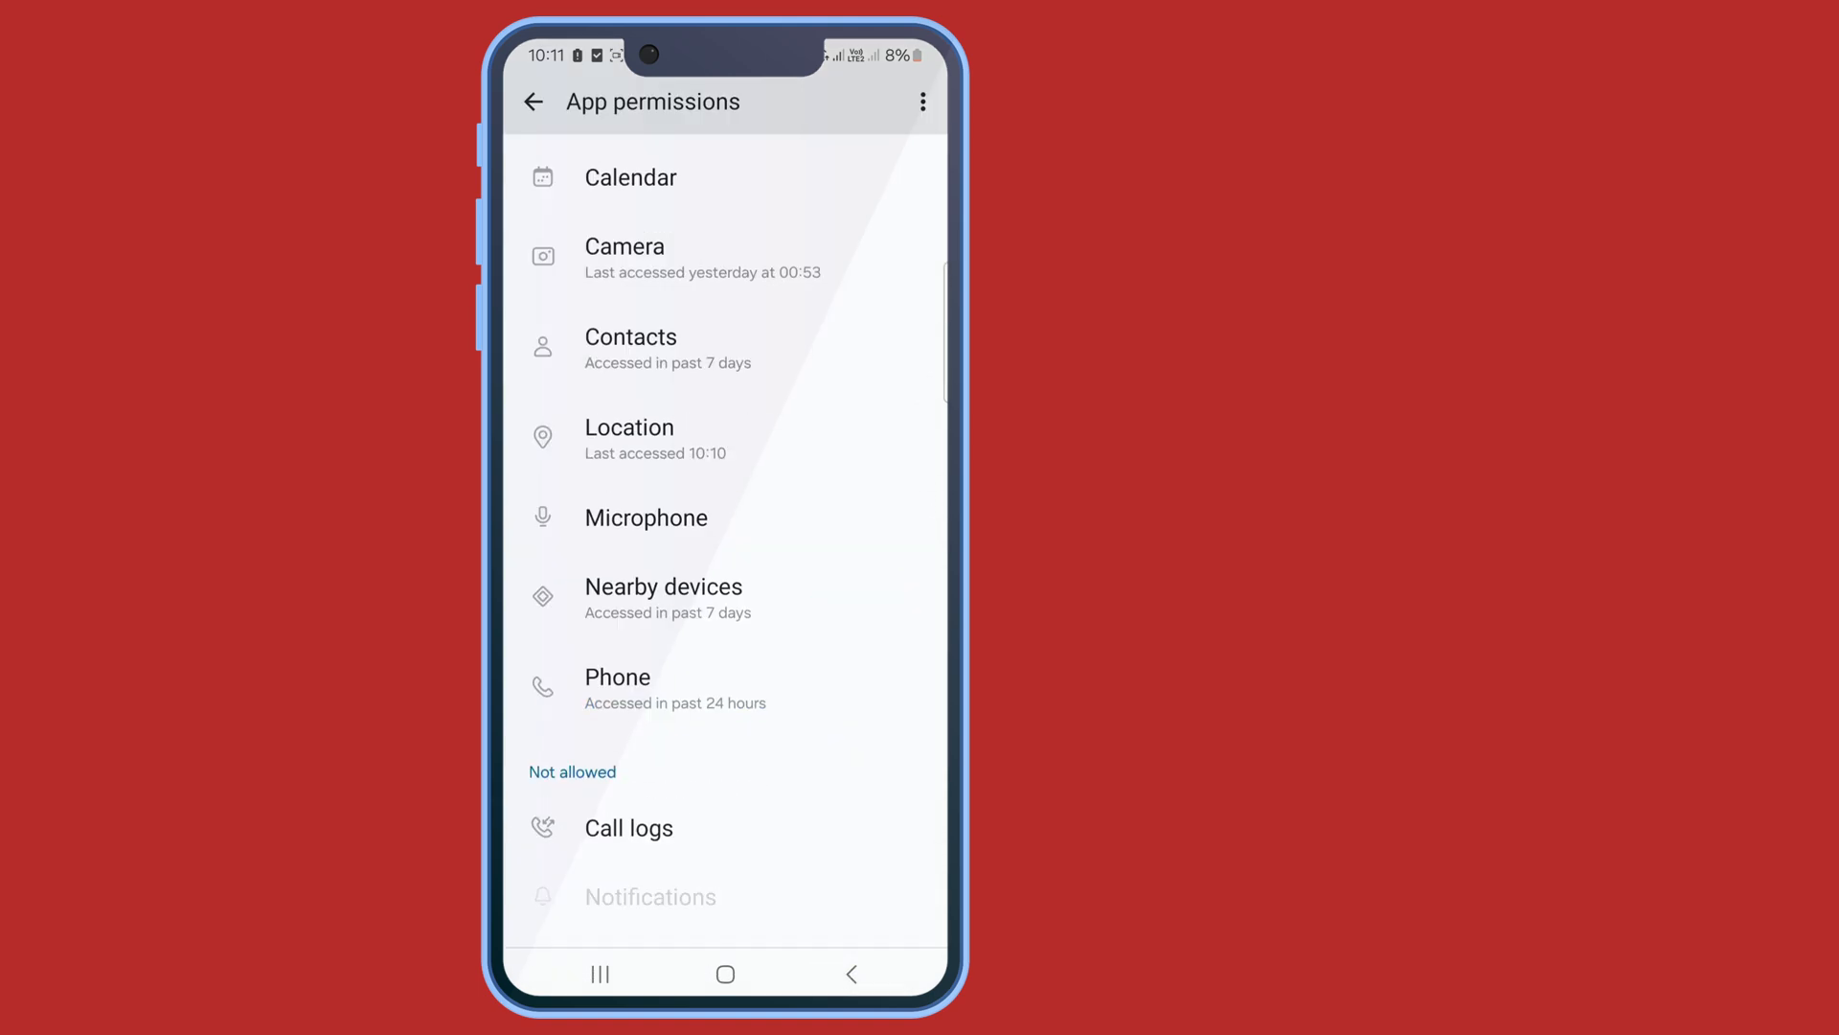
# Set Instagram's Call logs permission from Not allowed to Allow.
pyautogui.click(627, 827)
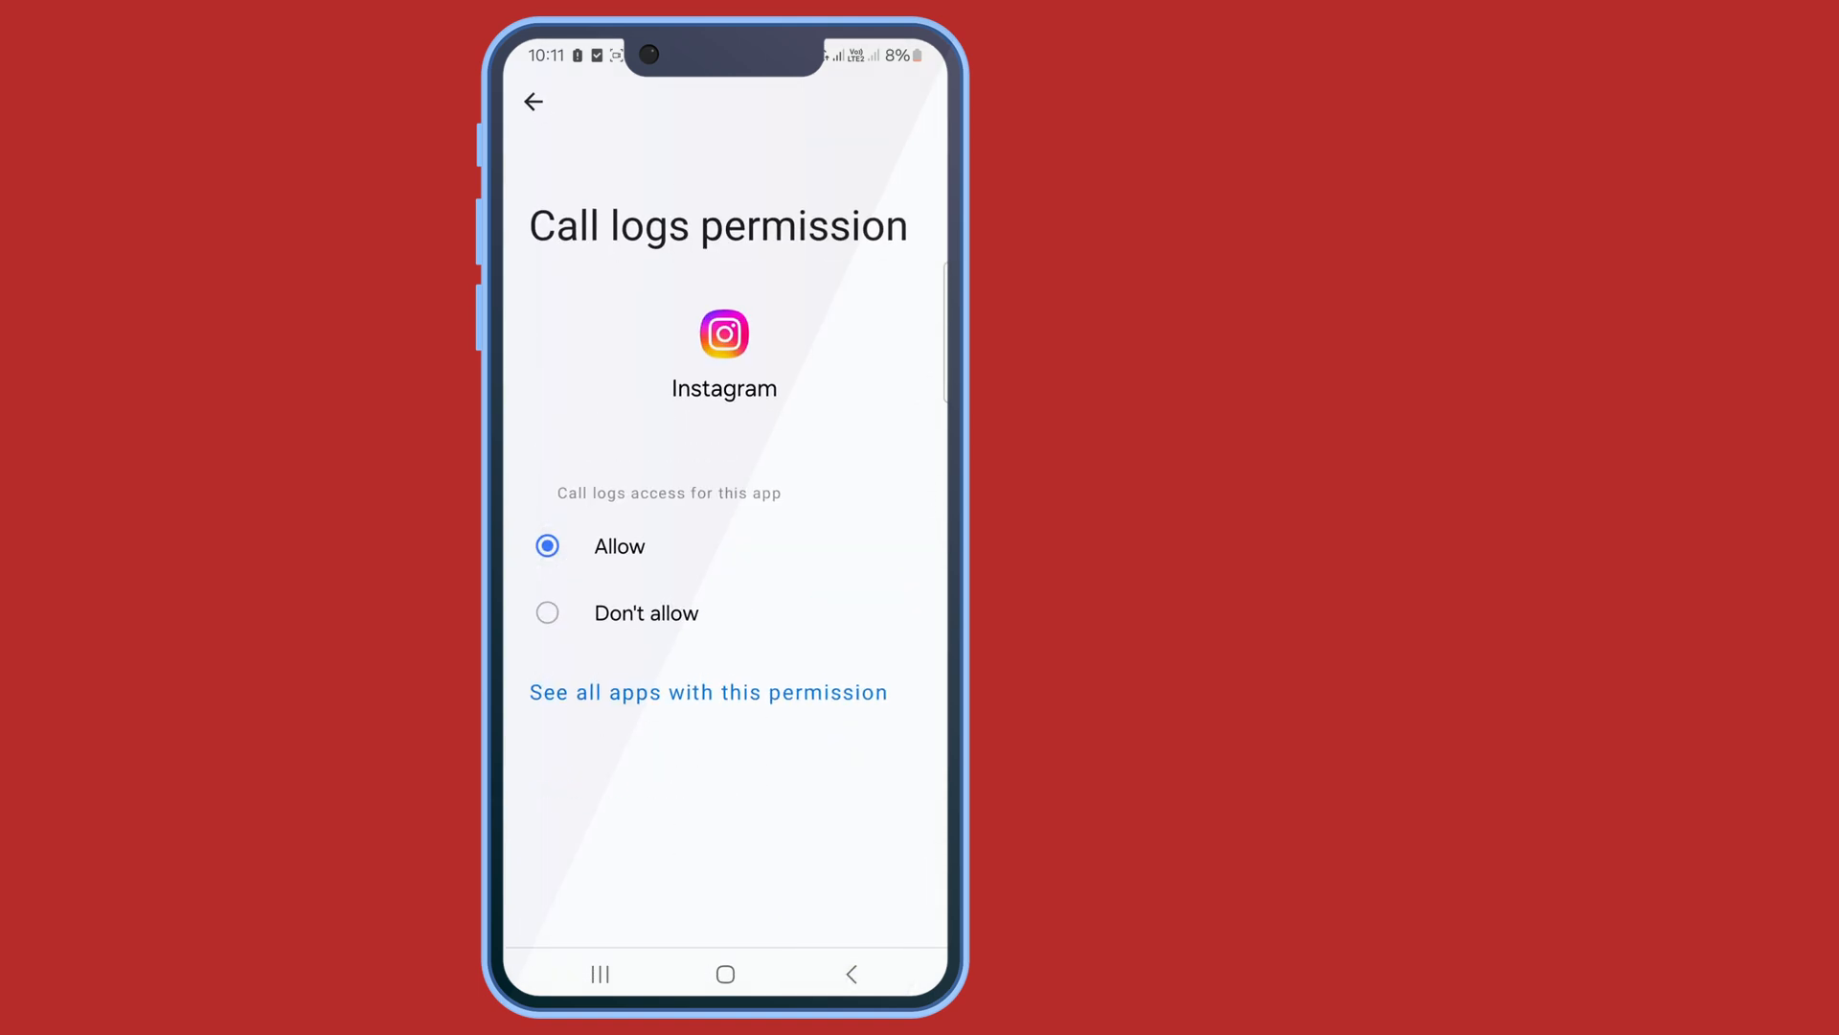
pyautogui.click(534, 103)
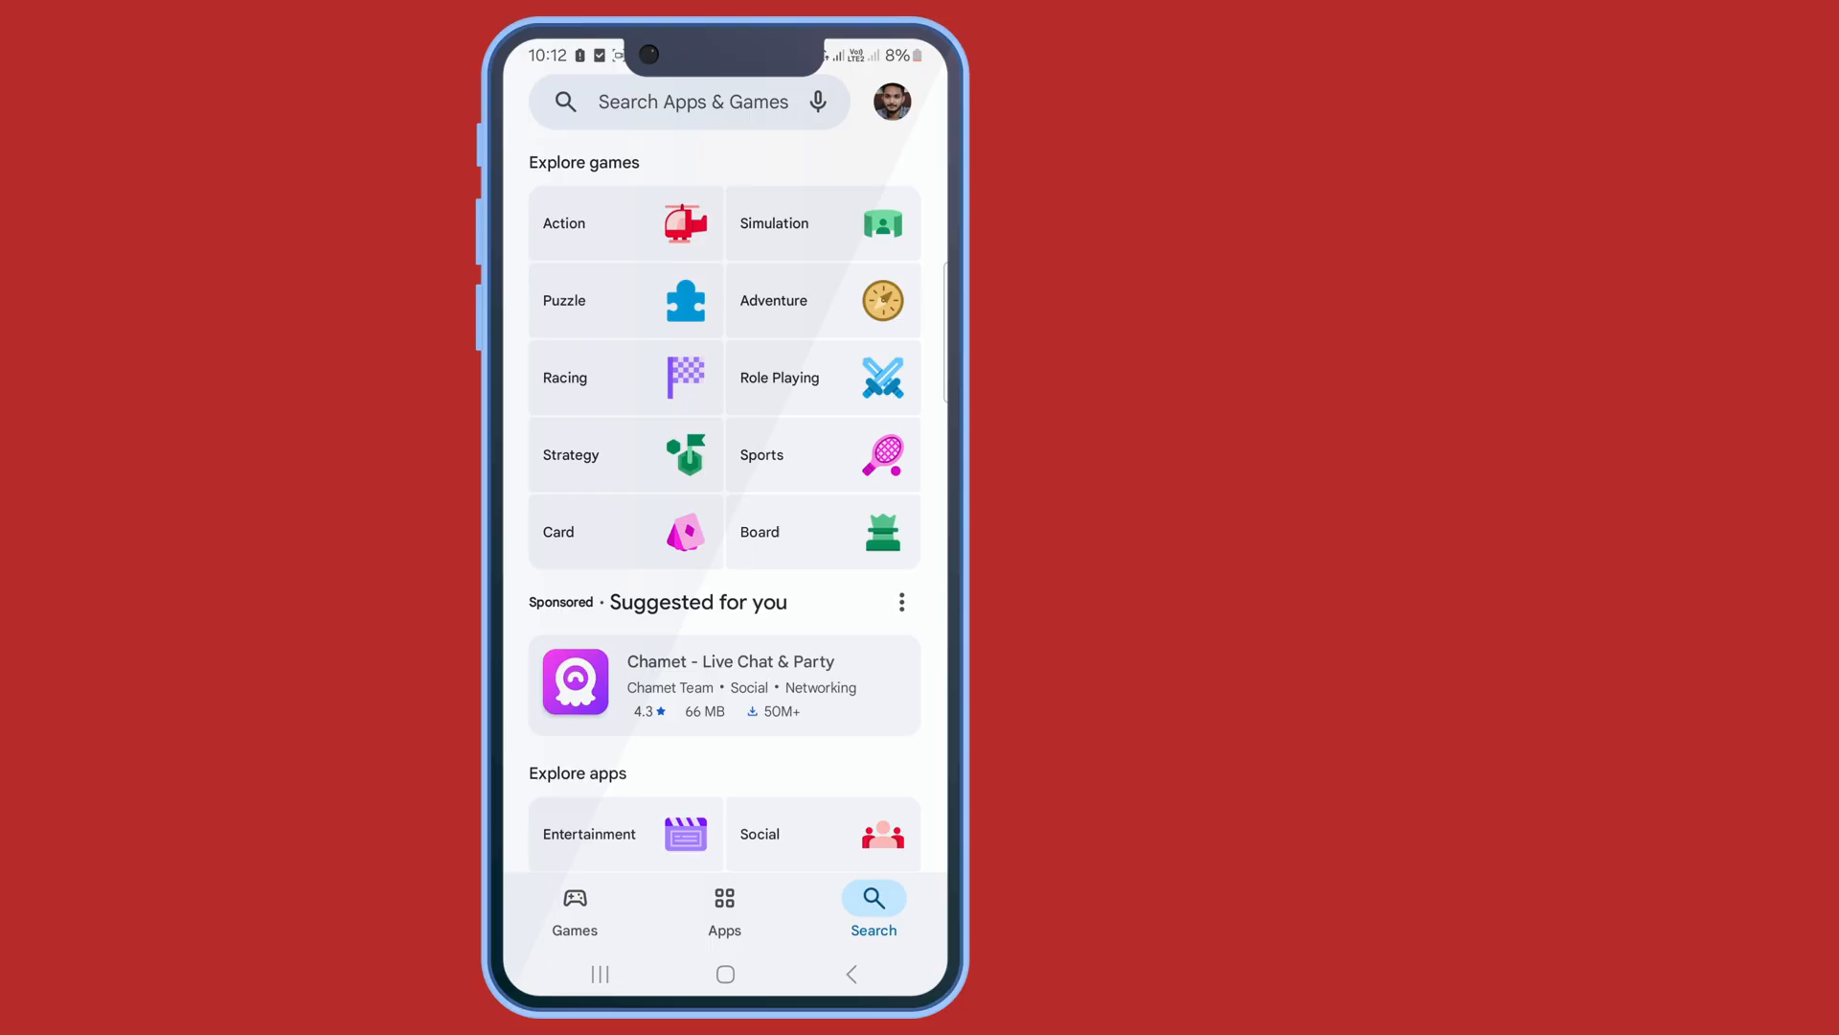
# Search the Play Store for 'ins' and open Instagram from its listing.
pyautogui.write('ins')
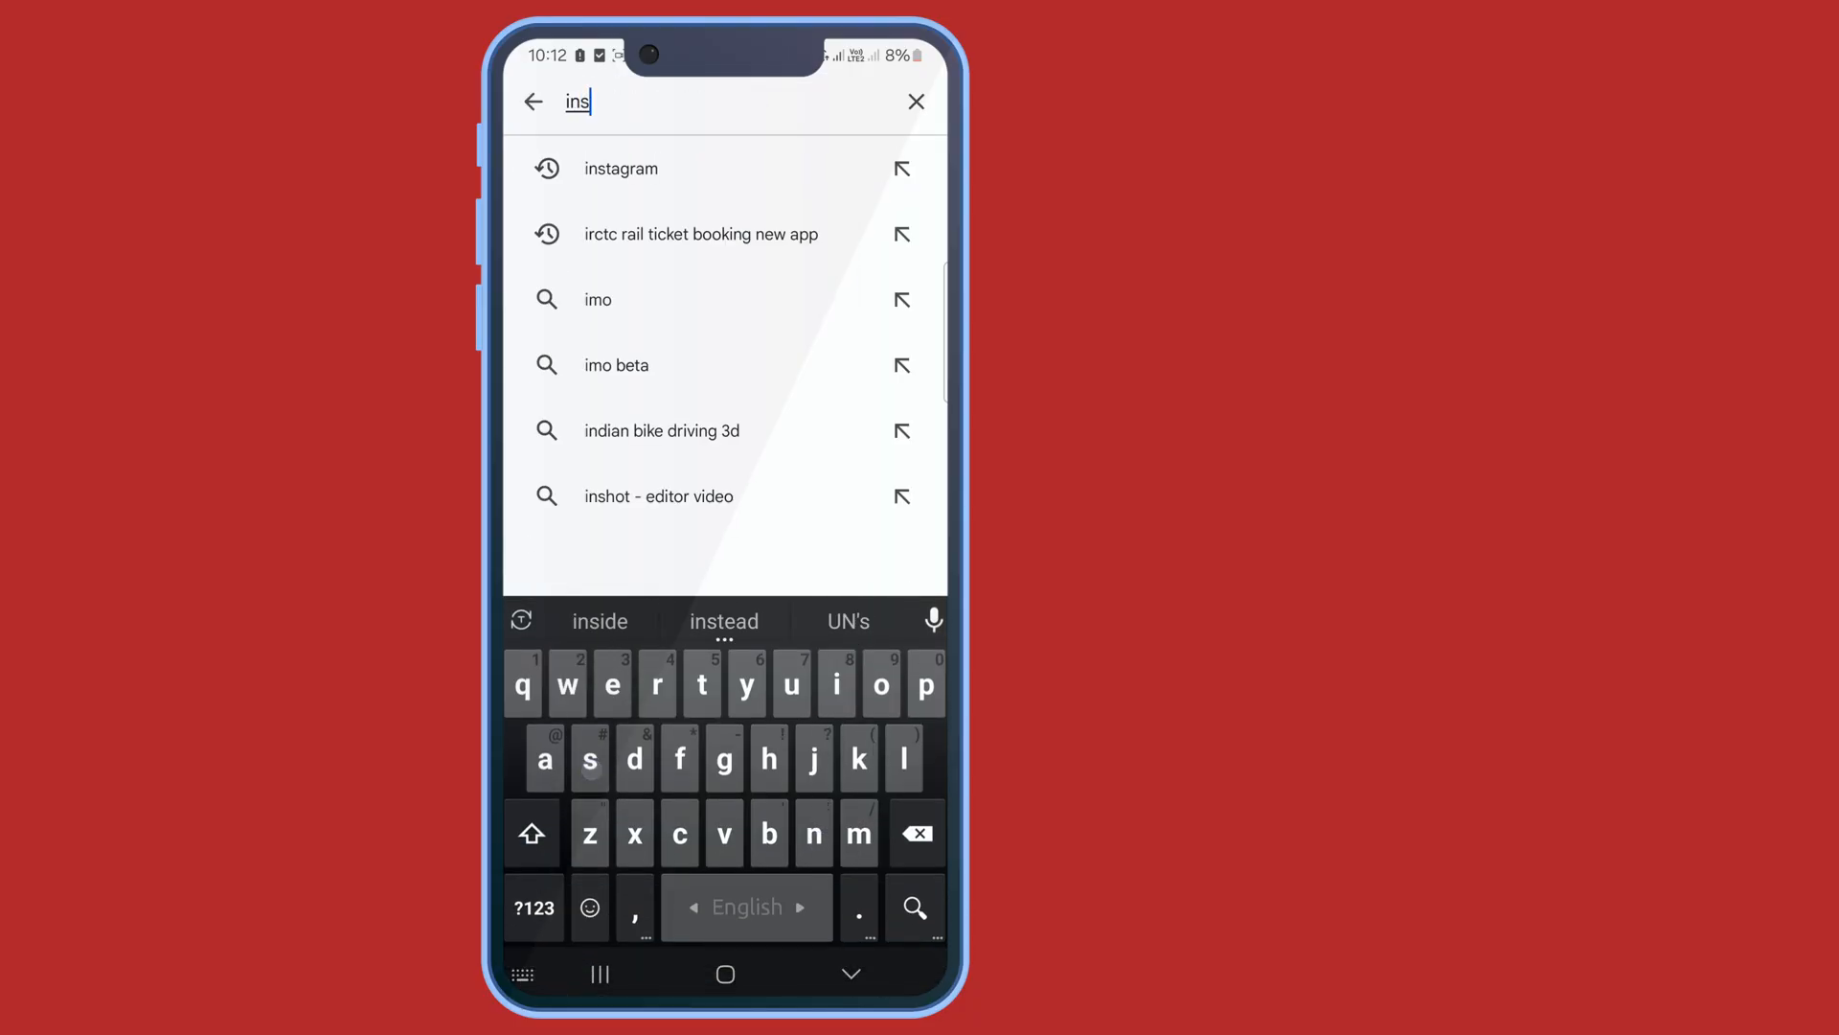
pyautogui.click(621, 168)
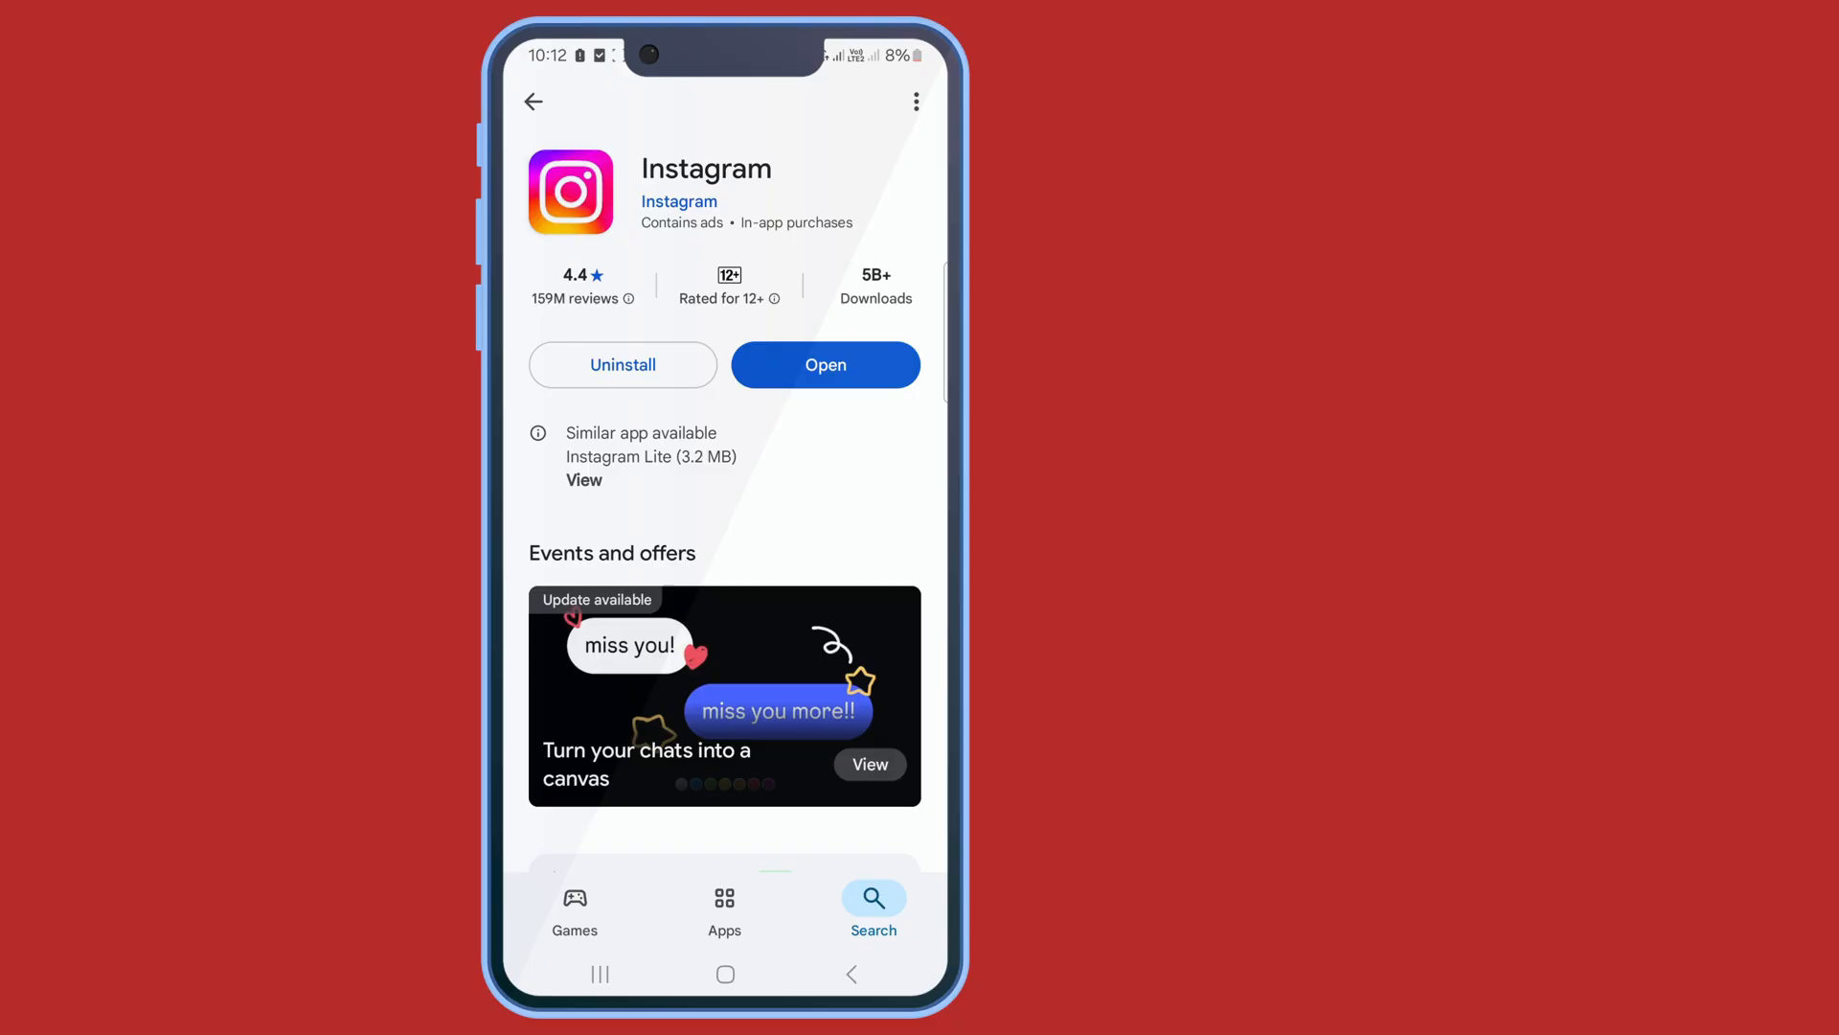
pyautogui.click(825, 365)
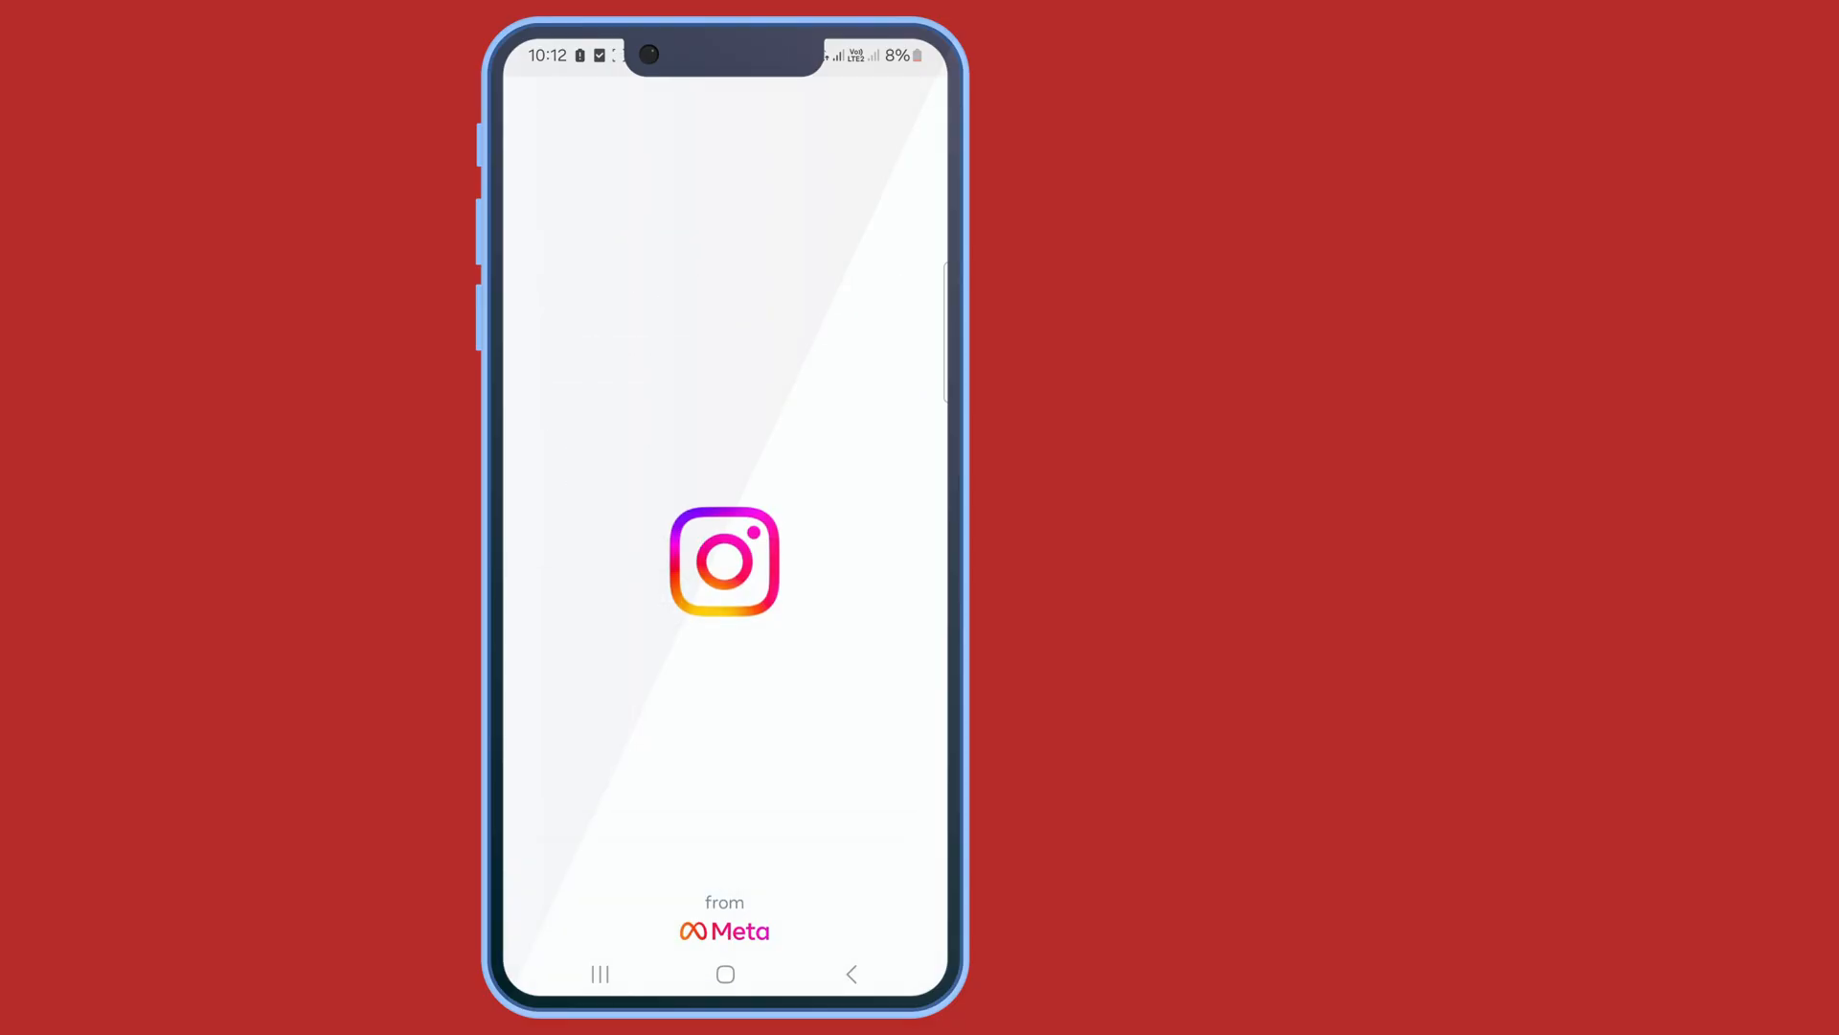